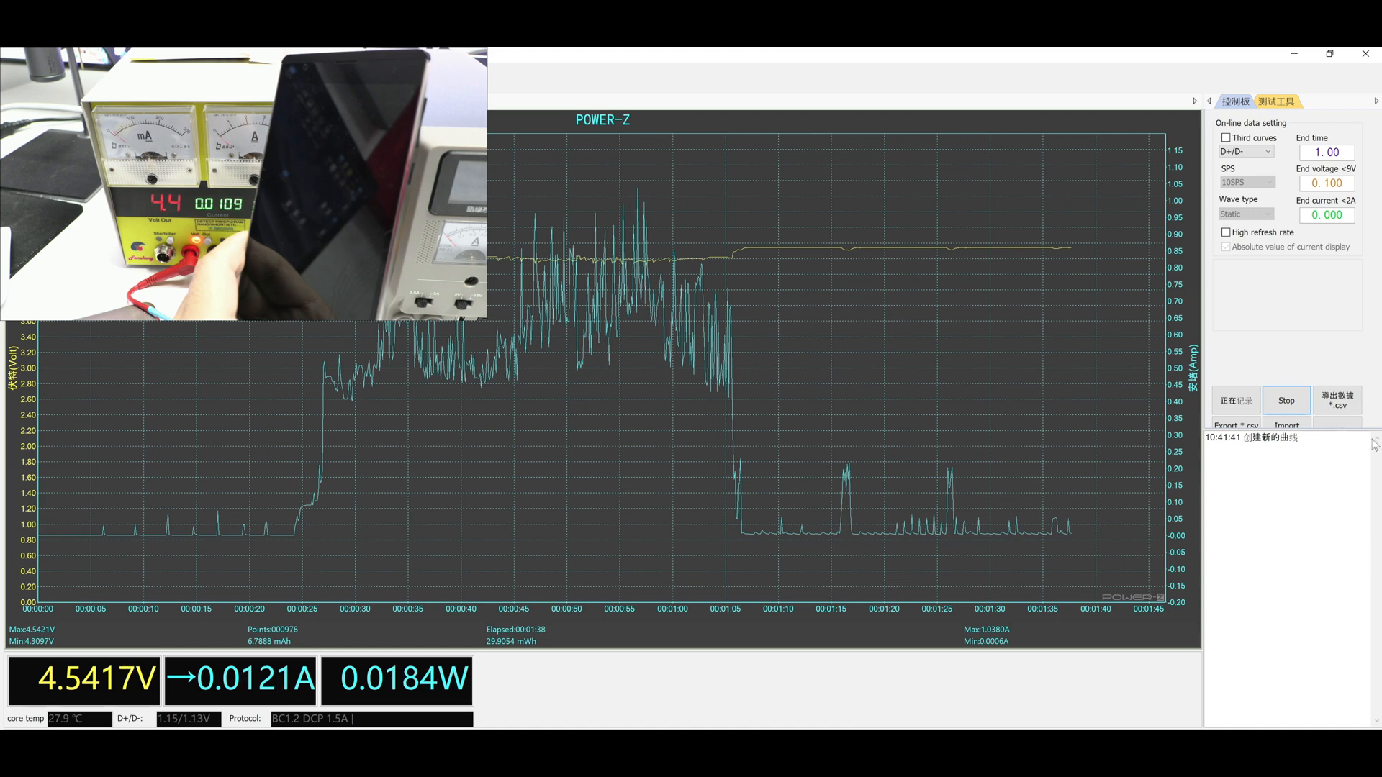
Place a text label beneath the five arrows starting with 'The power button'.
click(1285, 400)
text(The power button)
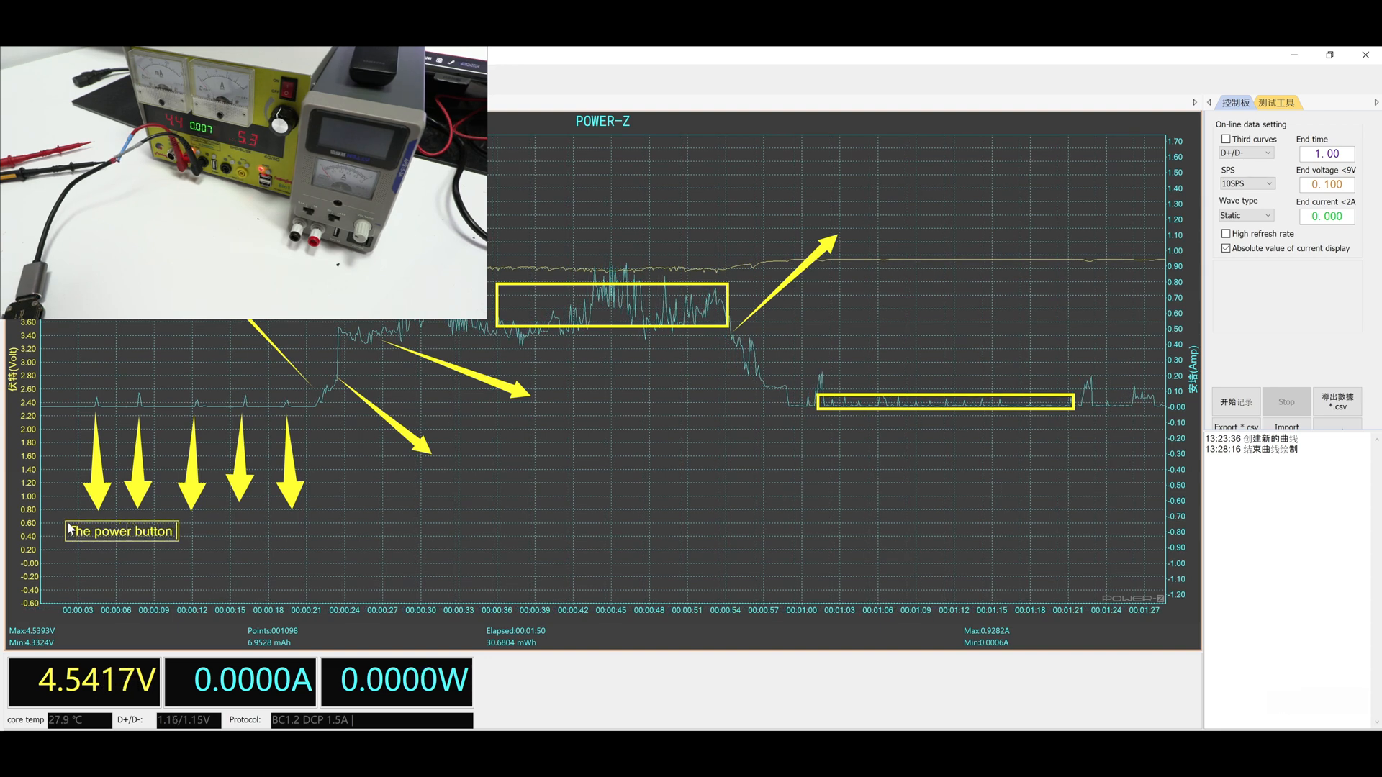
Write that readings between 0.25 and 0.70 mAh mean the mobile is okay, then start a 'The PMIC' label.
text(with values between)
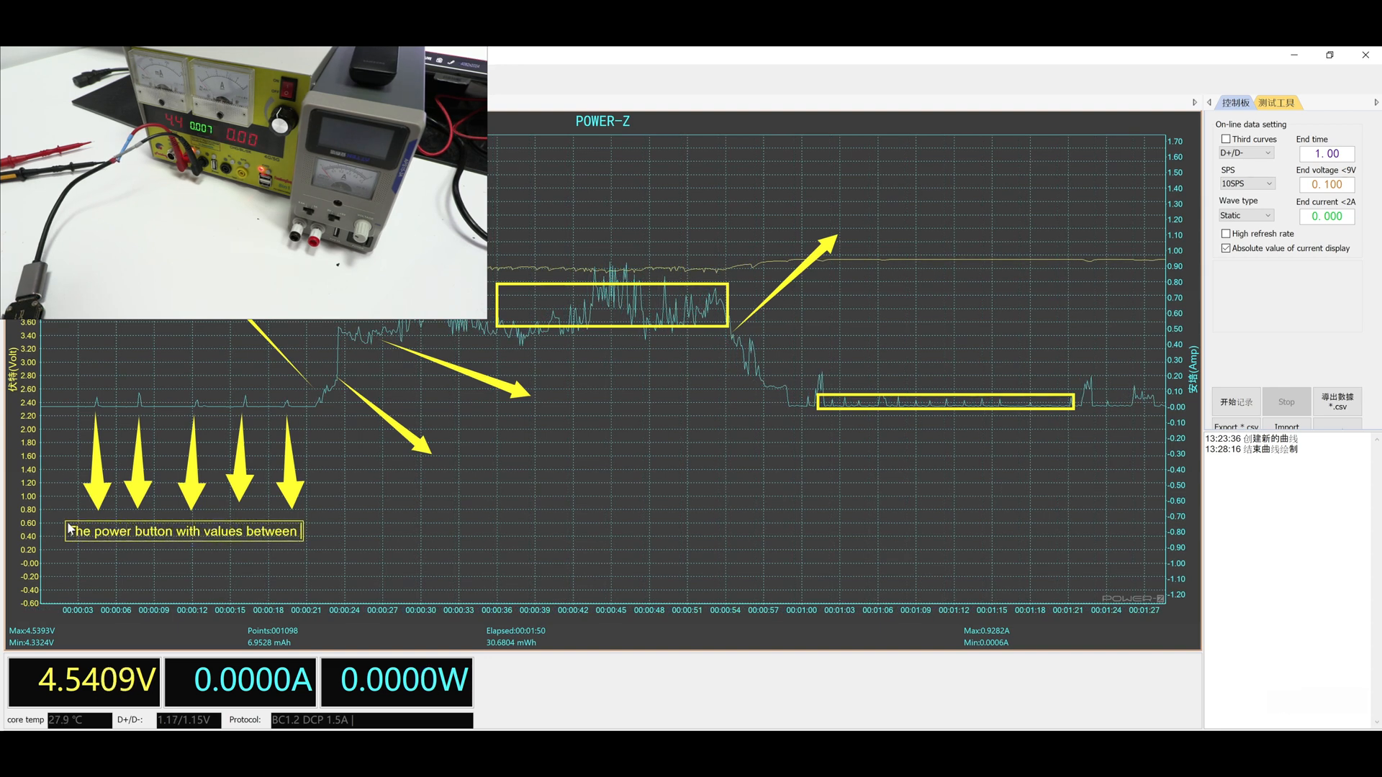
text(0.25 and 0.70 mAh the mobile)
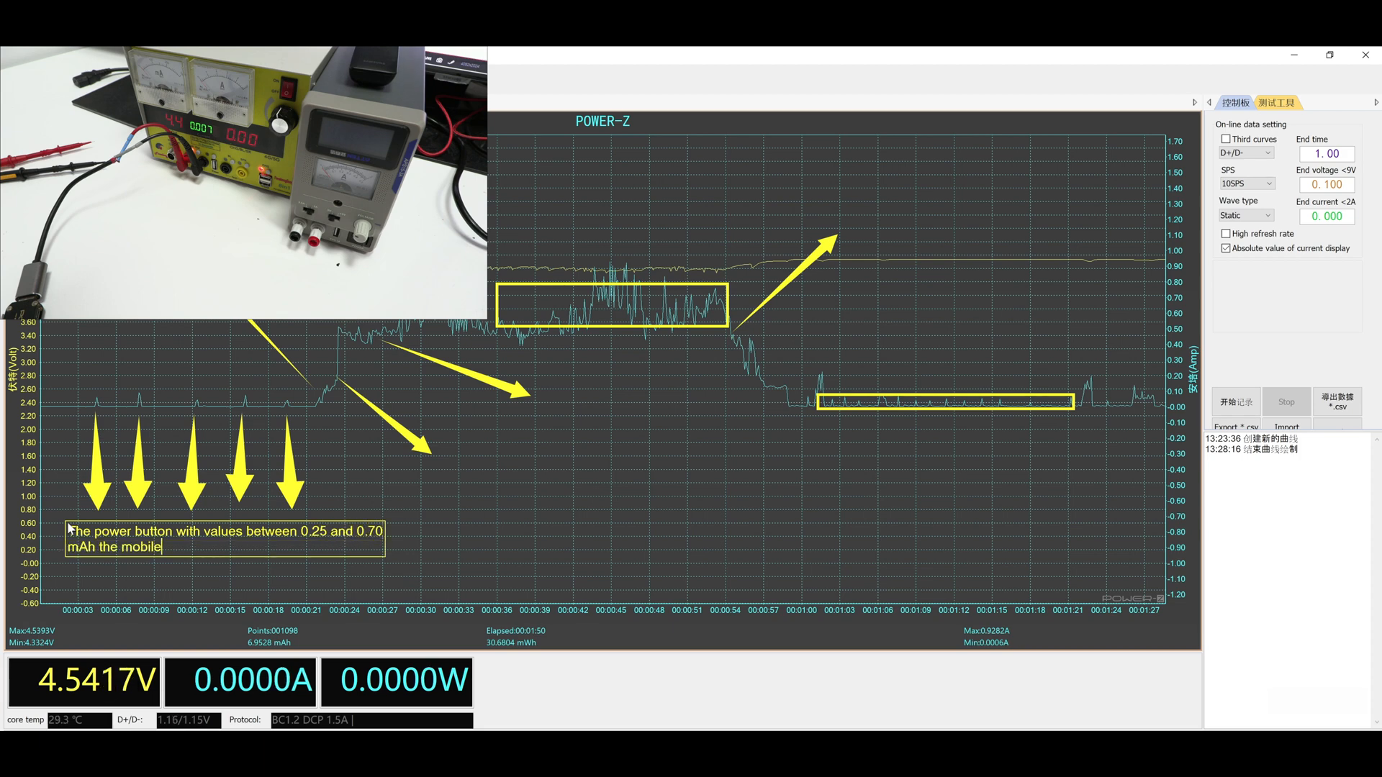
text(is okay. We press the power button)
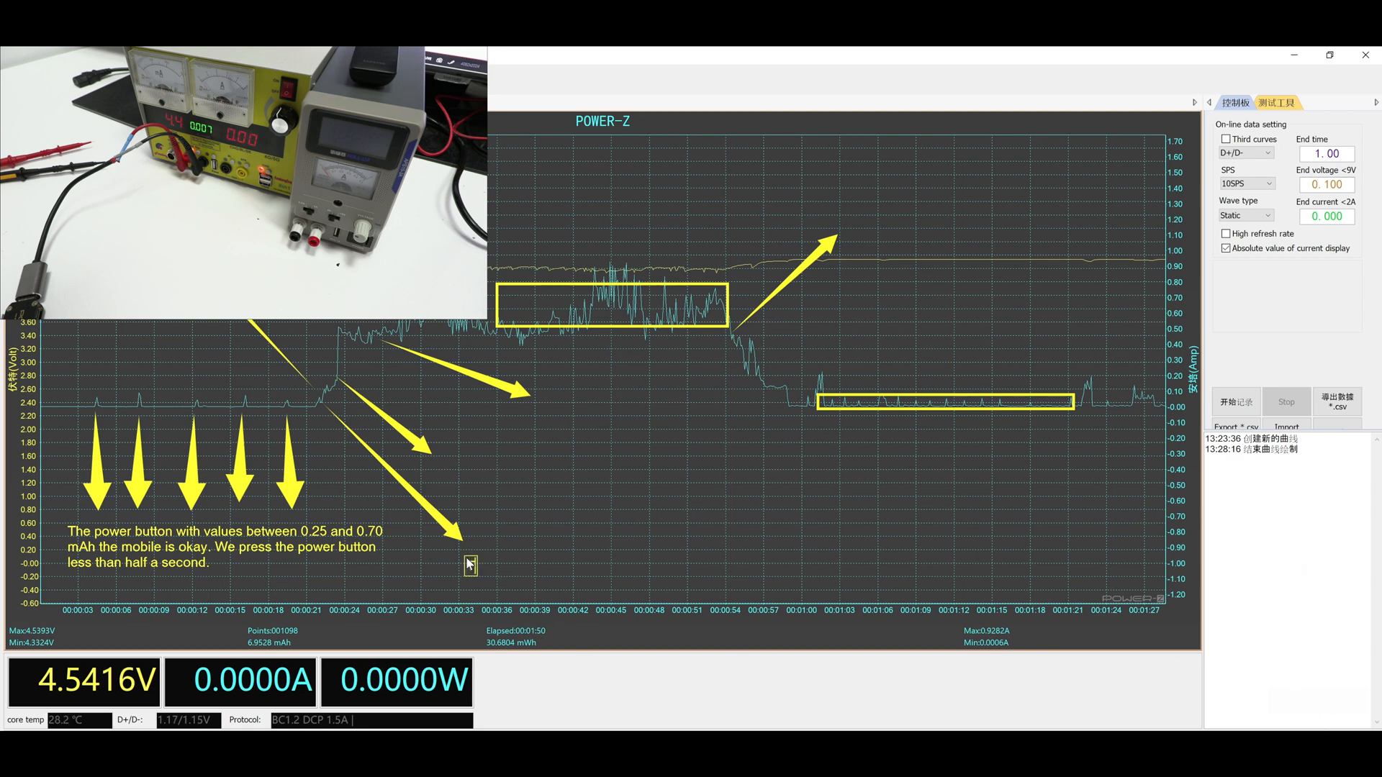
text(The PMIC is activadet)
text(200 mAh)
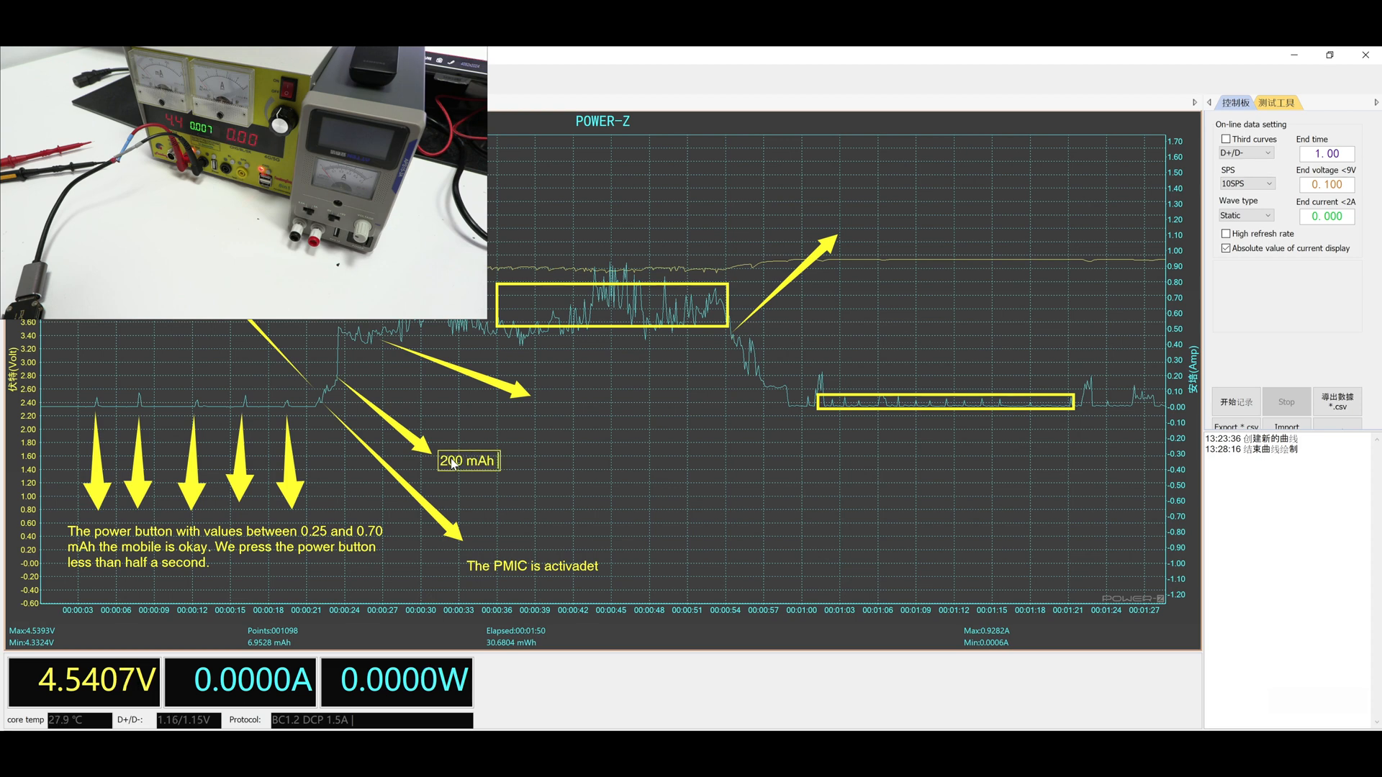
Extend the 200 mAh note: if we have an image on screen, CPU RAM MEMOY are working.
text(if we)
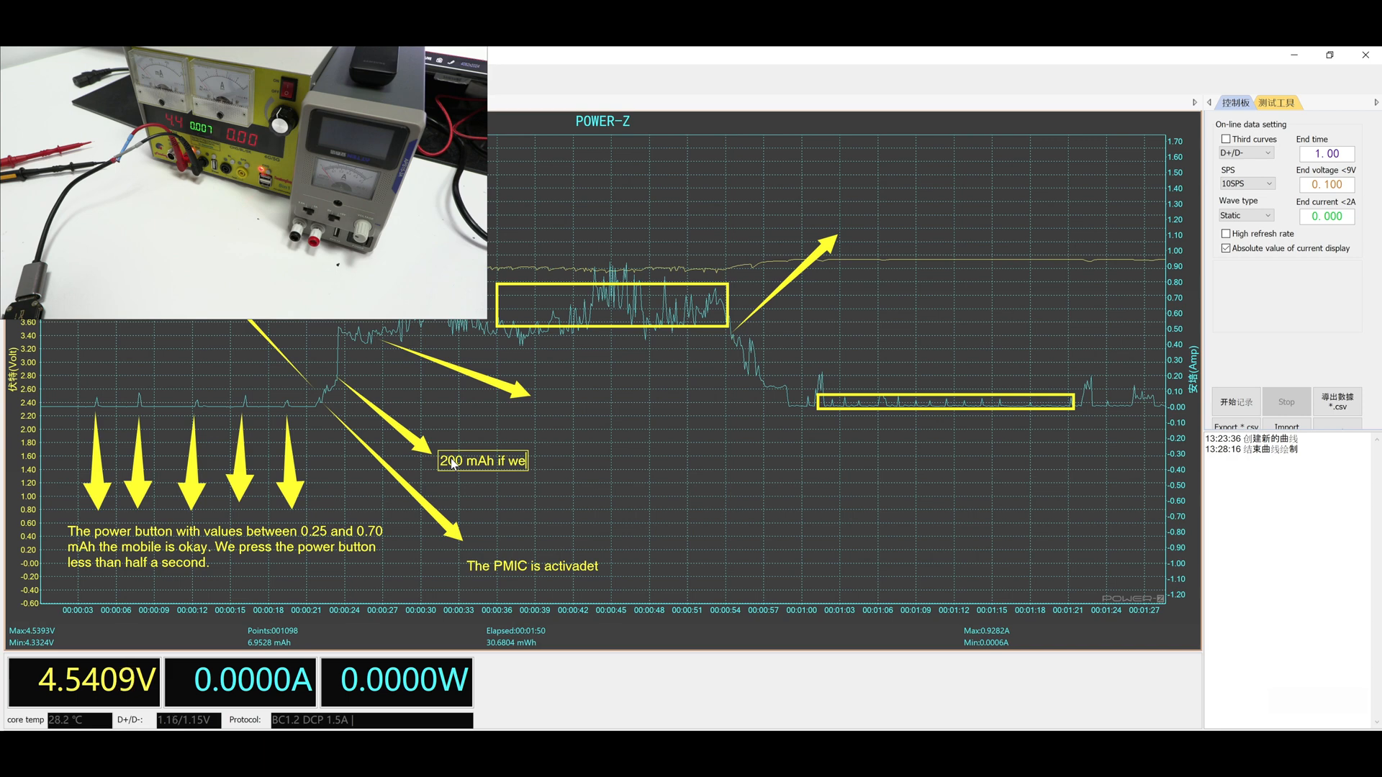
text(have an image)
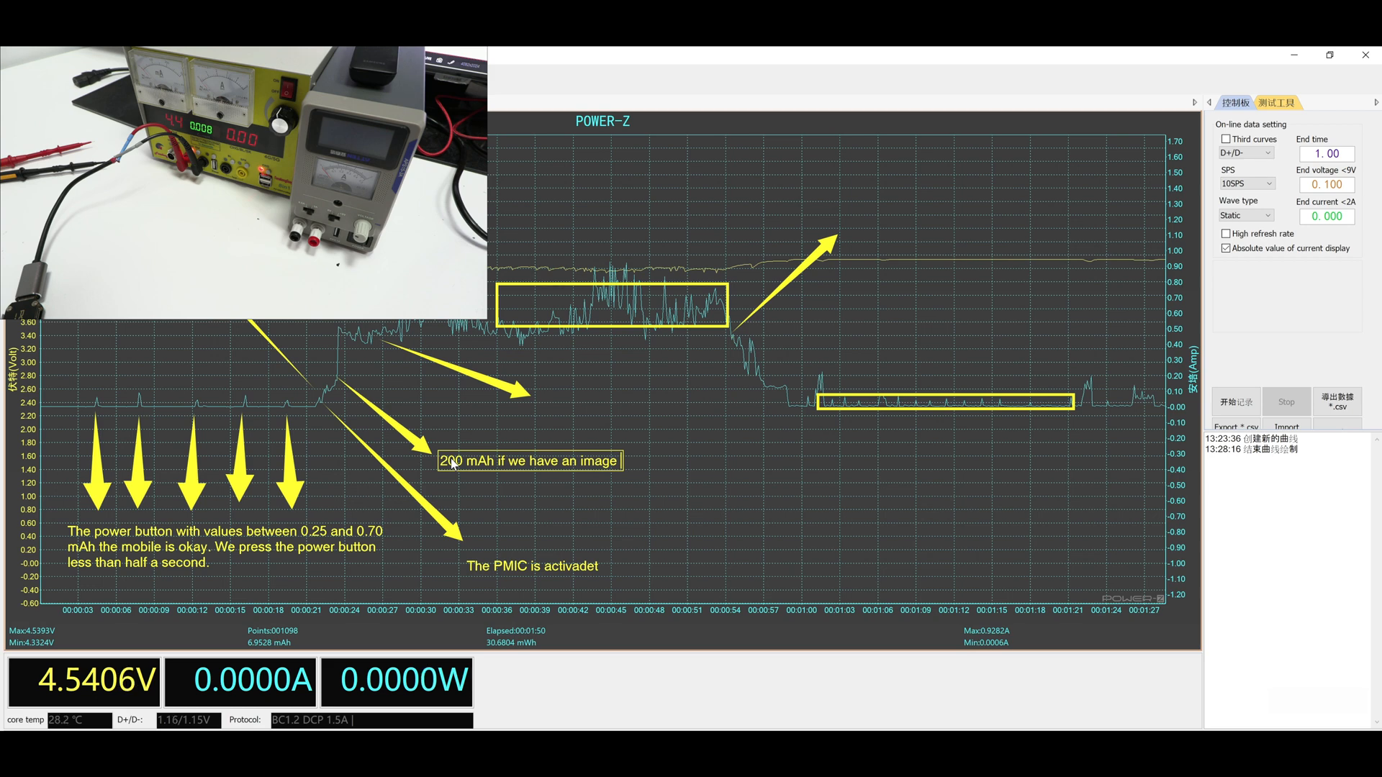
text(on the screen)
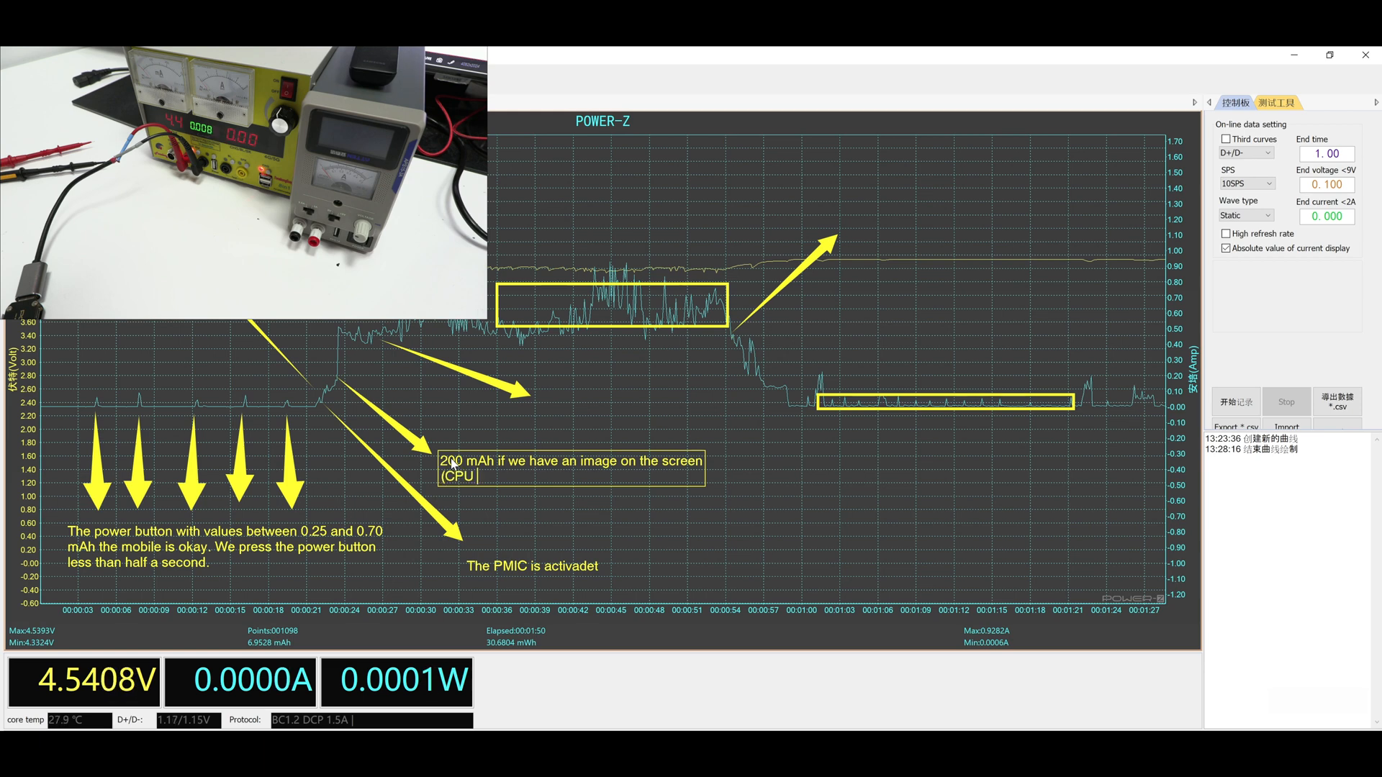
text(RAM MEMOY))
text(Th)
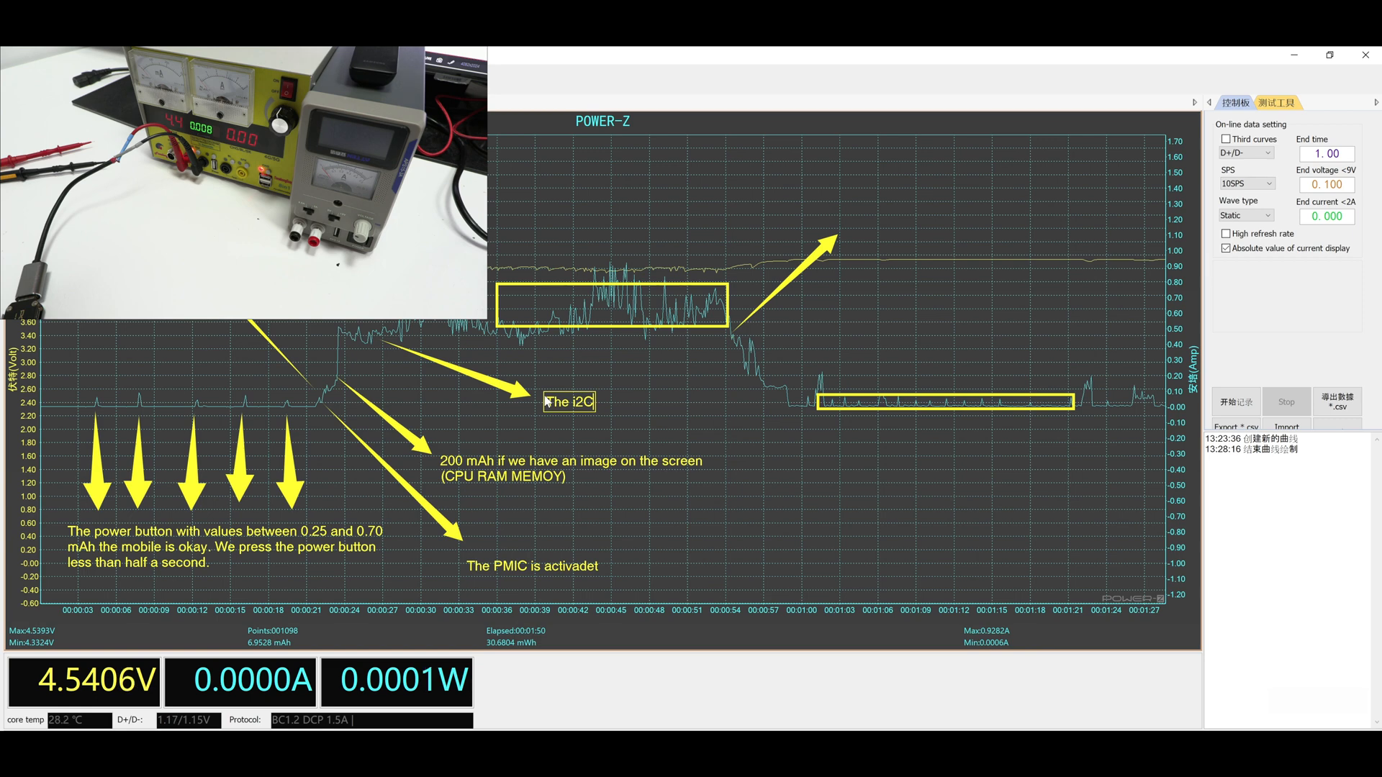
Write that the i2C0, i2C1, i2C2 lines activate in the i2C label.
text(0 i2C)
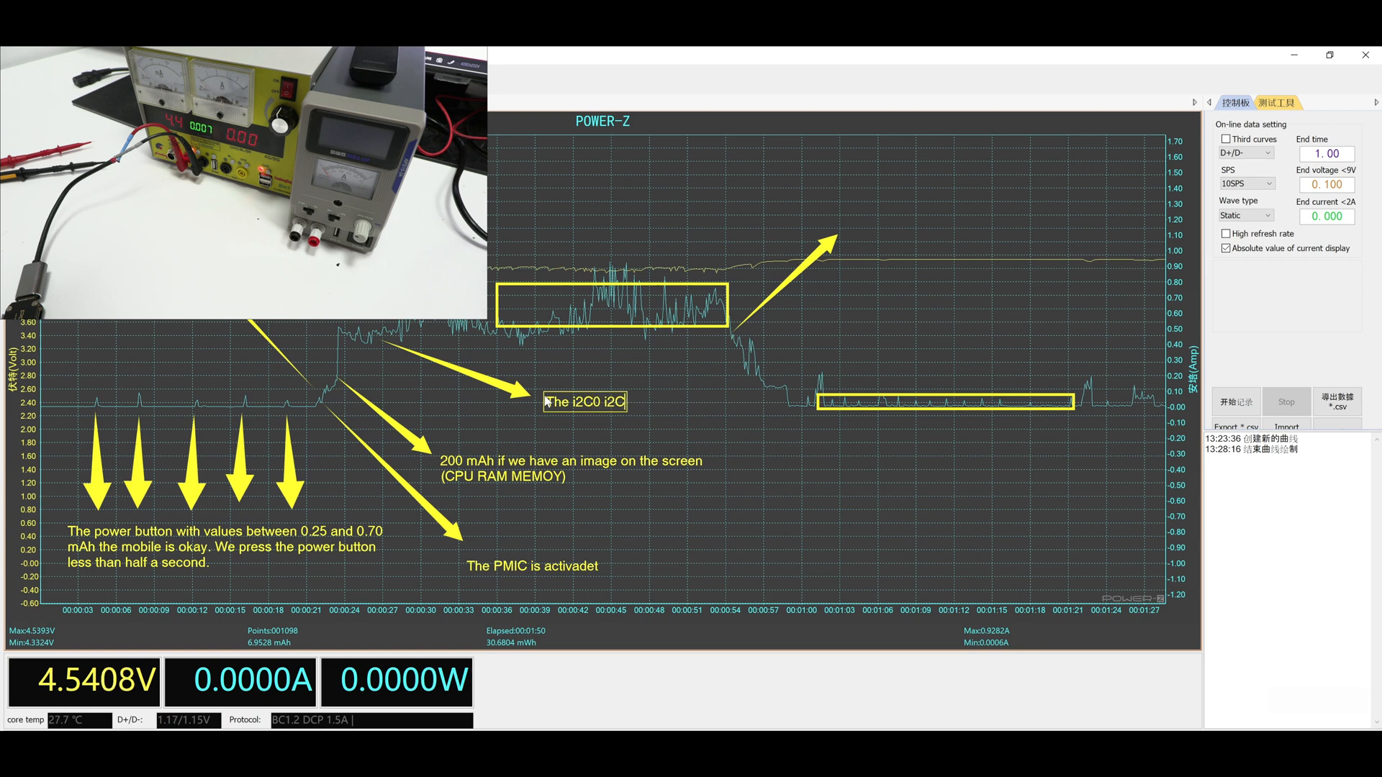
text(i2C1 i2C2 lines are activated.)
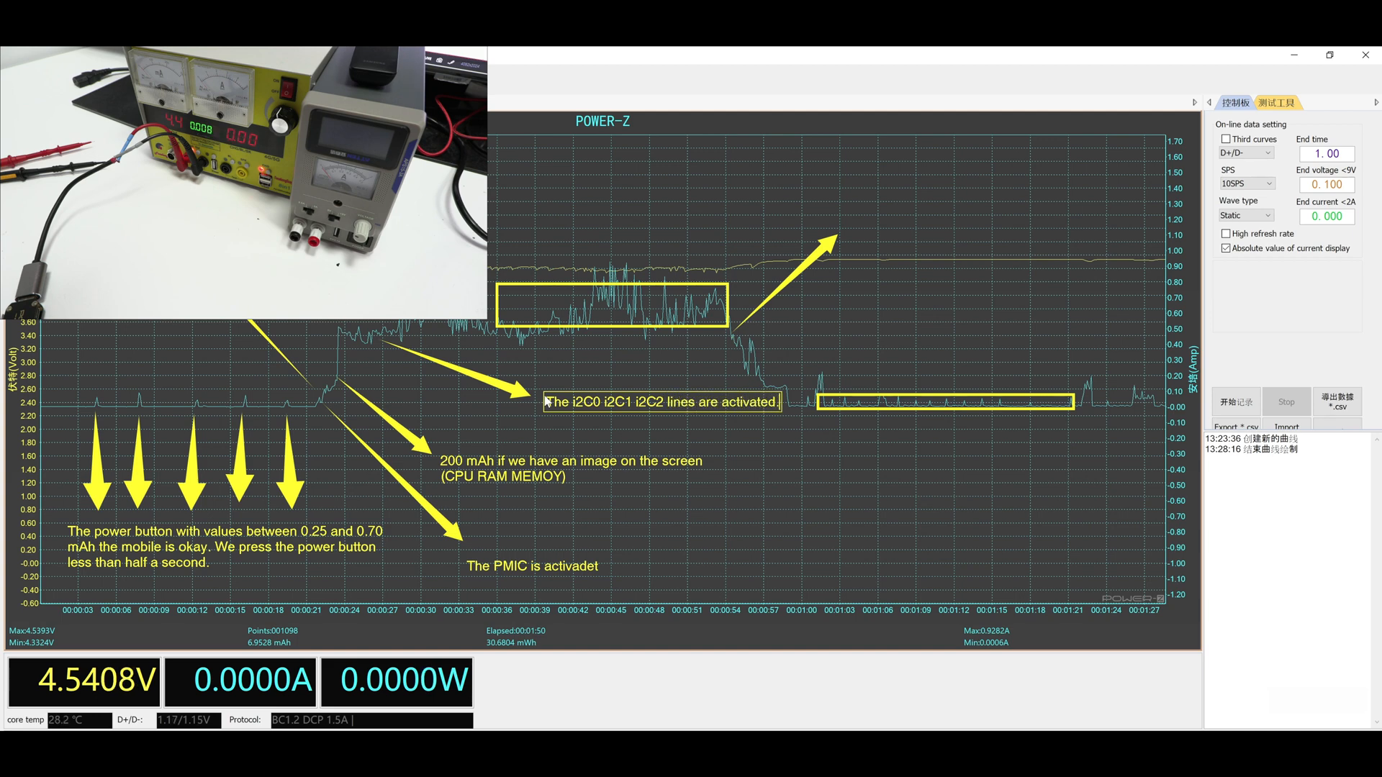
text(Each)
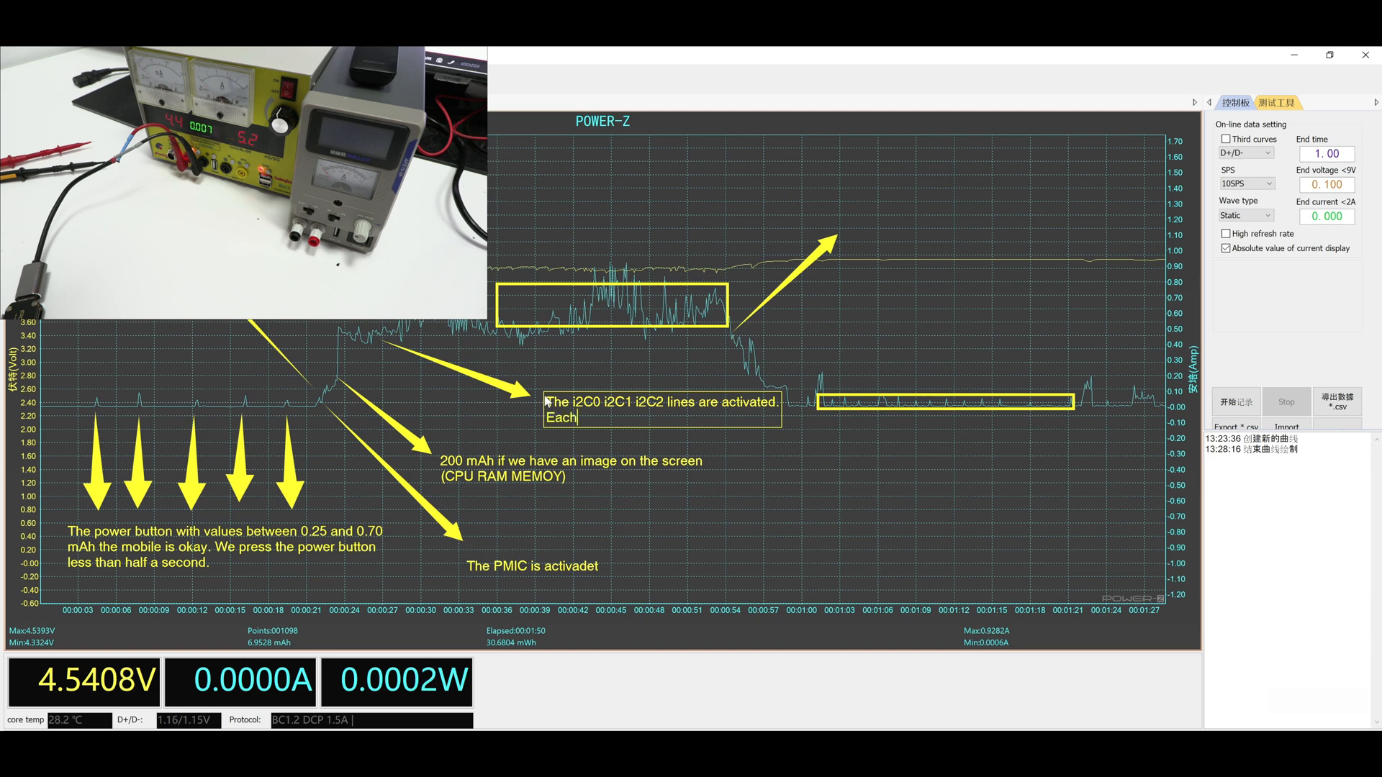
text(line)
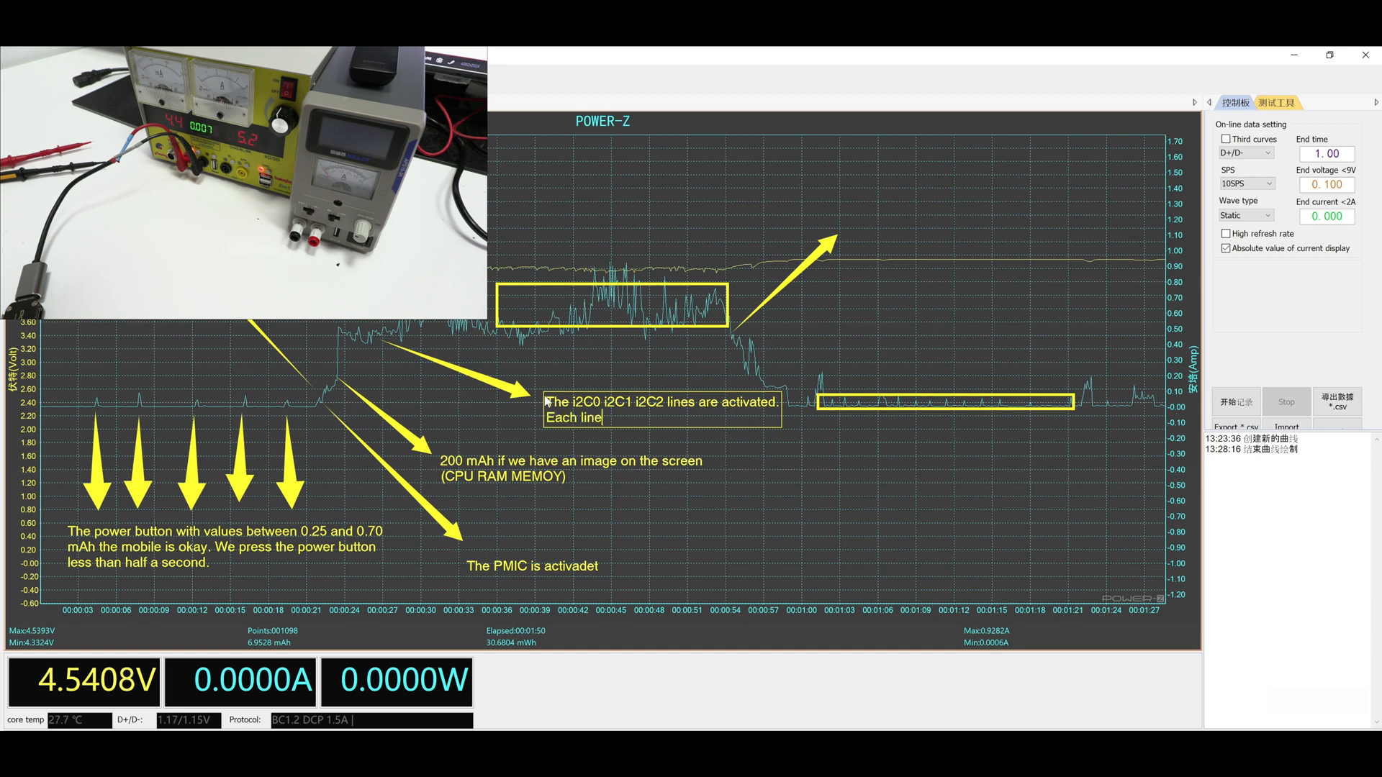
Add that each line wakes up a circuit and in this way all the circuits start.
text(wakes up)
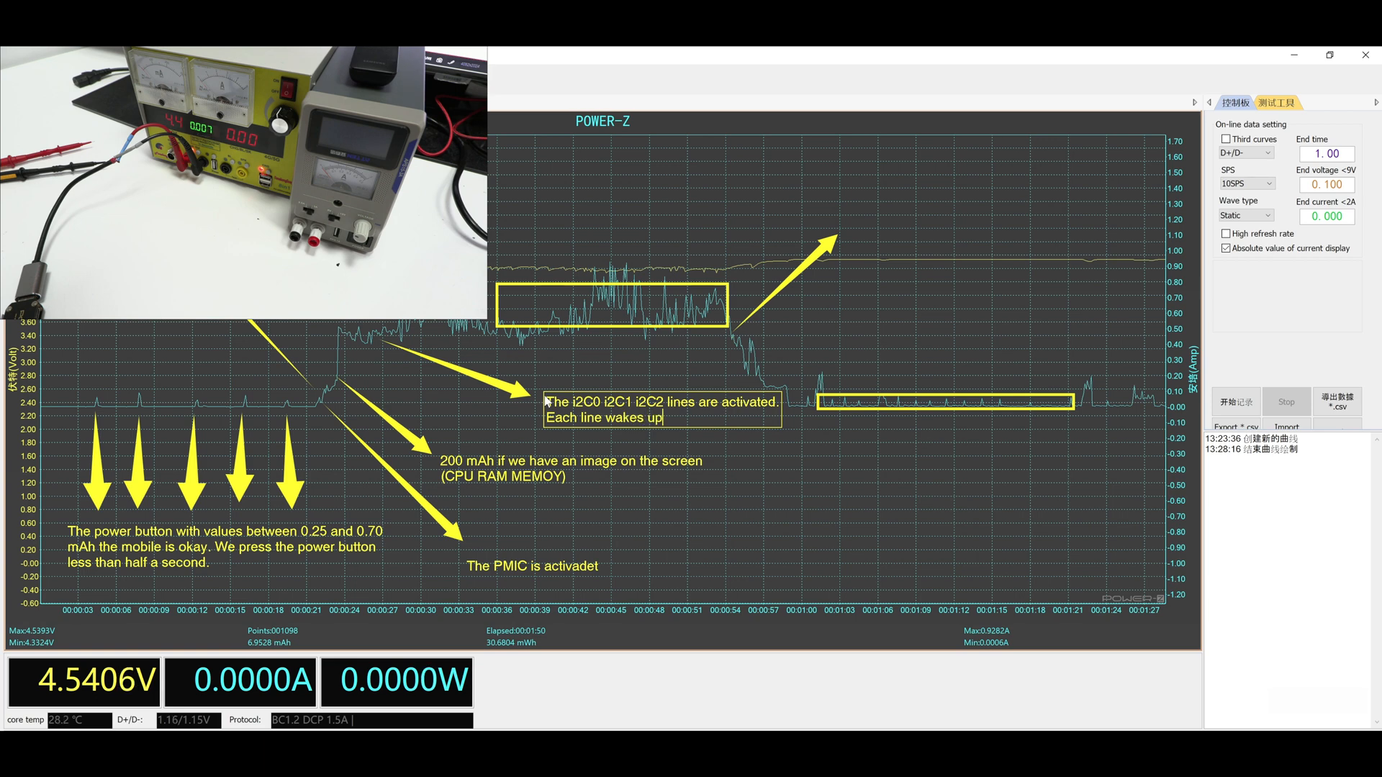
text(a circuit and i)
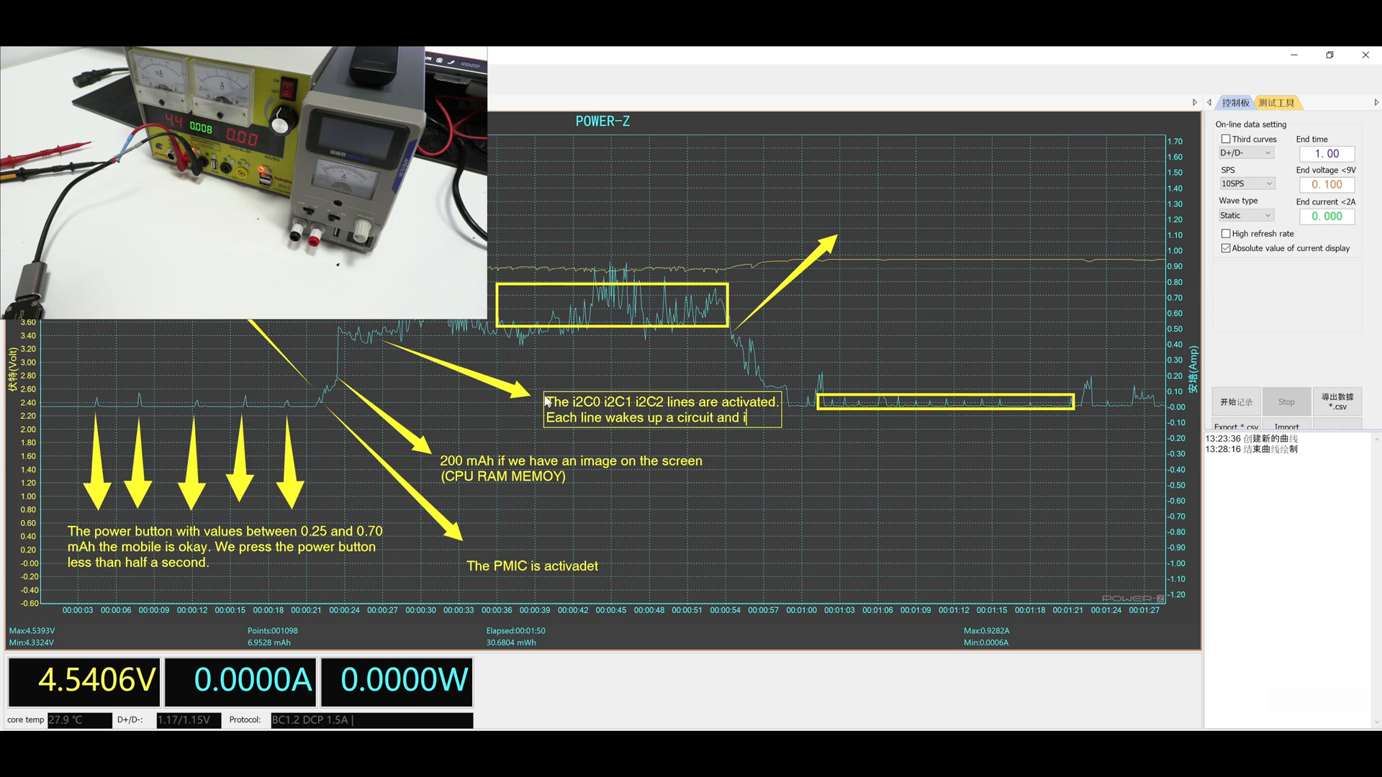
text(n this way)
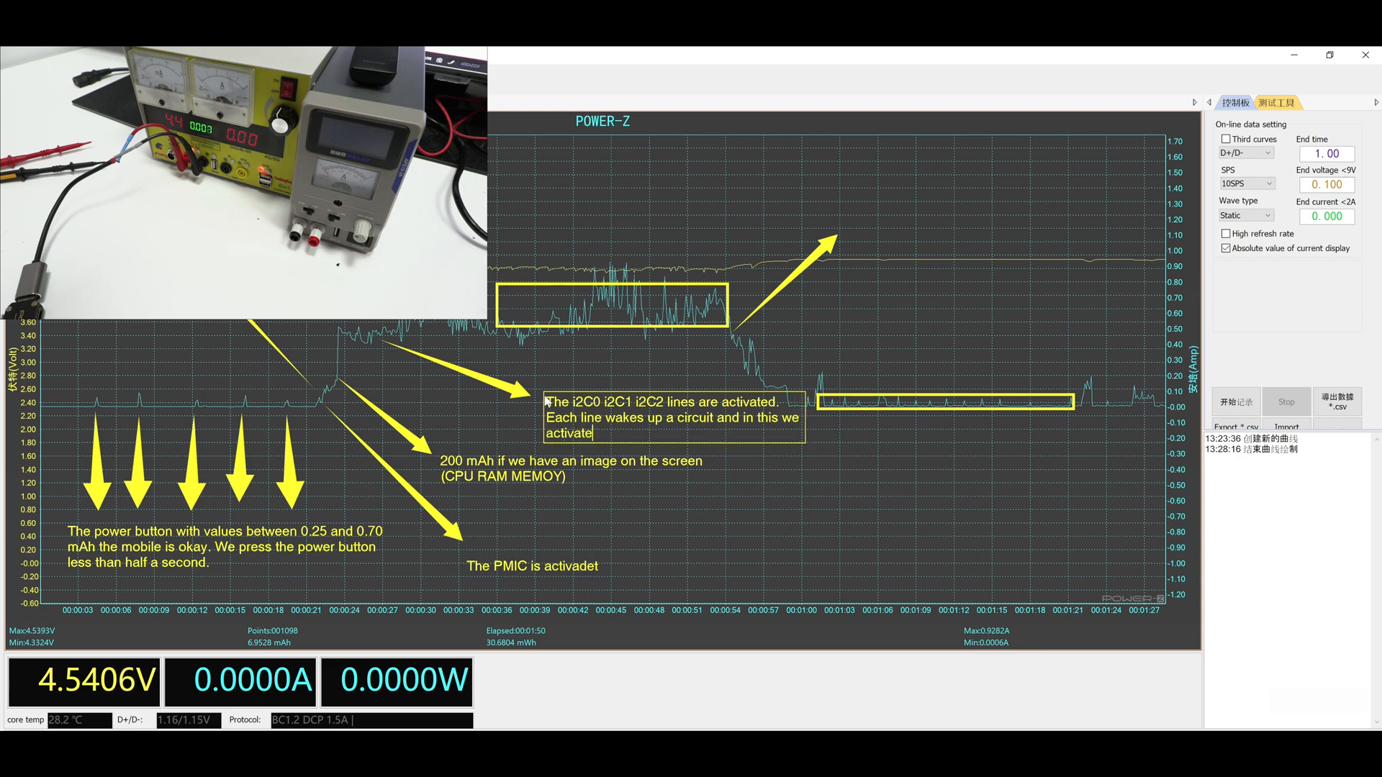
text(all the ircuits.)
text(We have the menu)
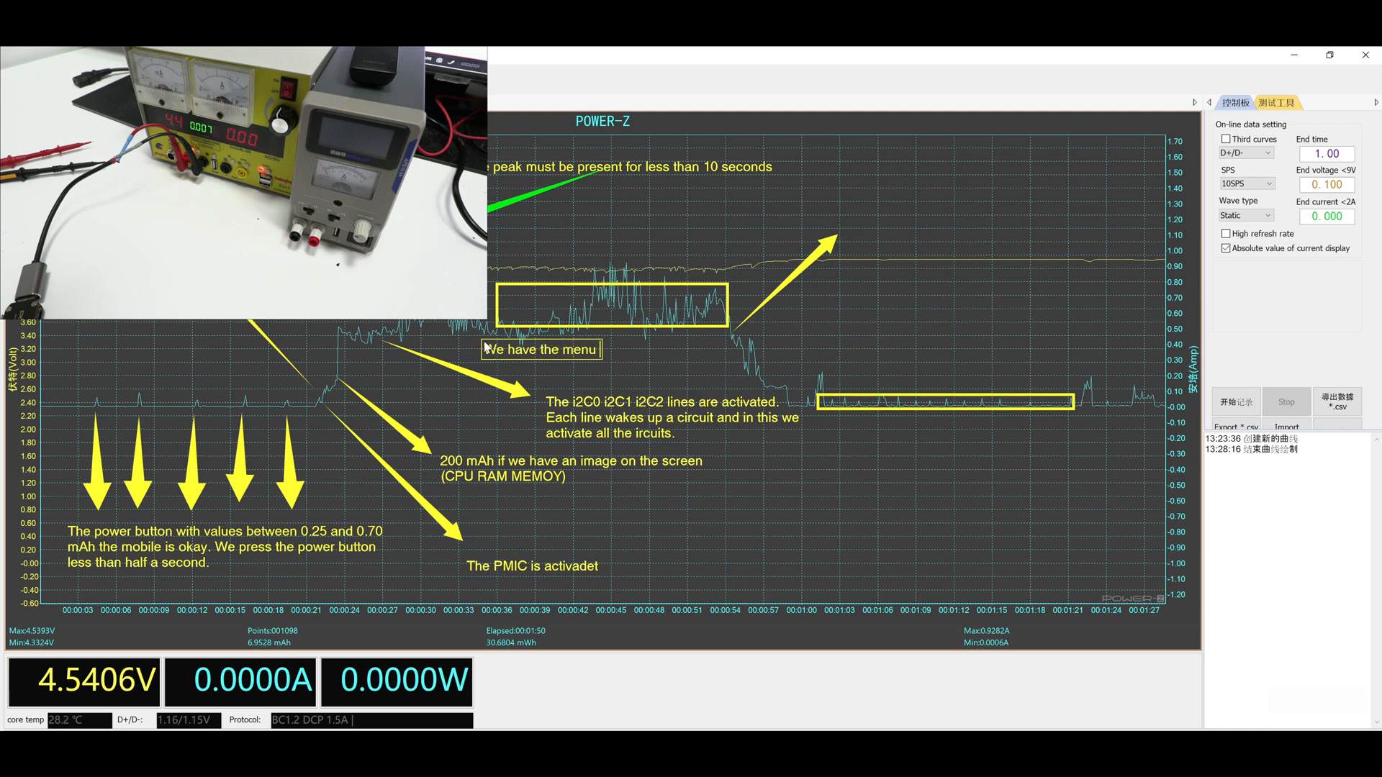
Complete the menu label to read 'We have the menu with values of 500-800 mAh'.
text(with values of 500-800 mAh.)
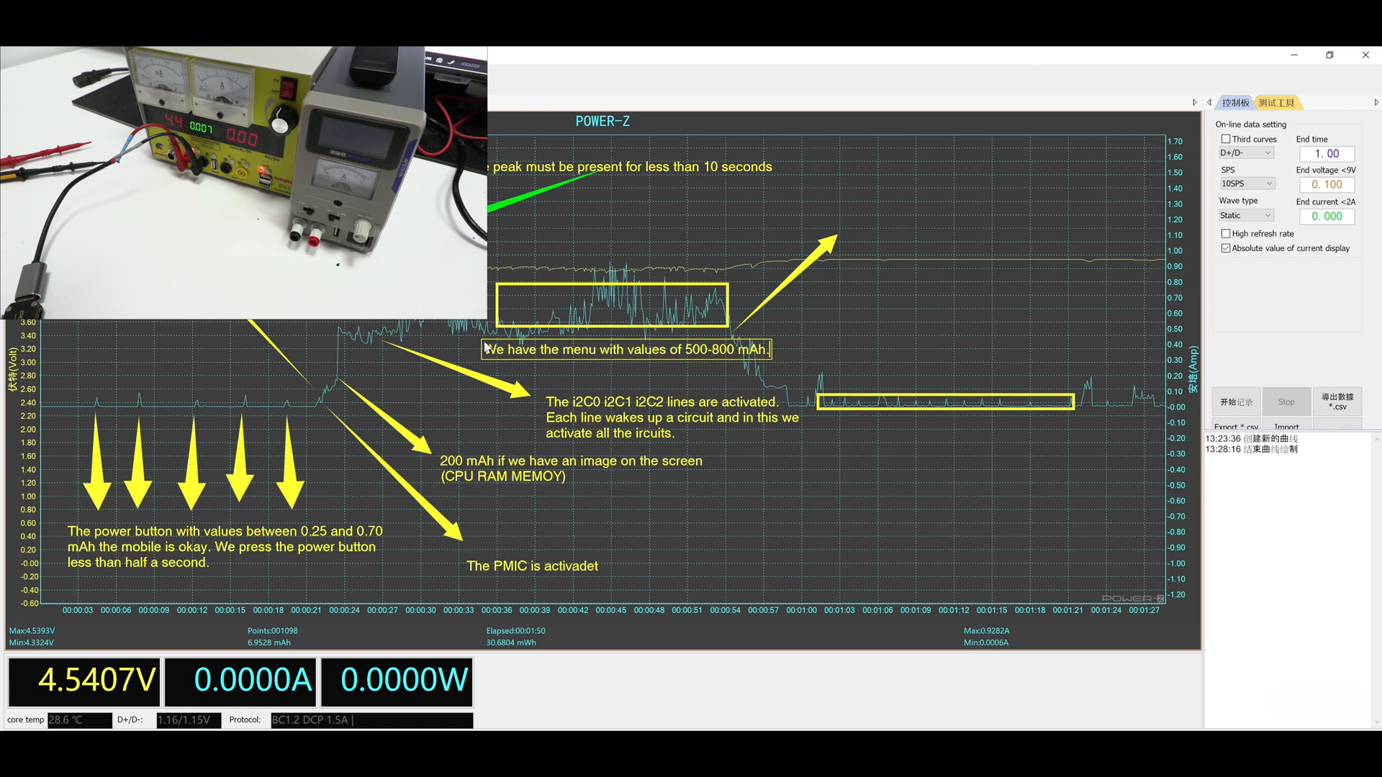
mouse_move(855, 213)
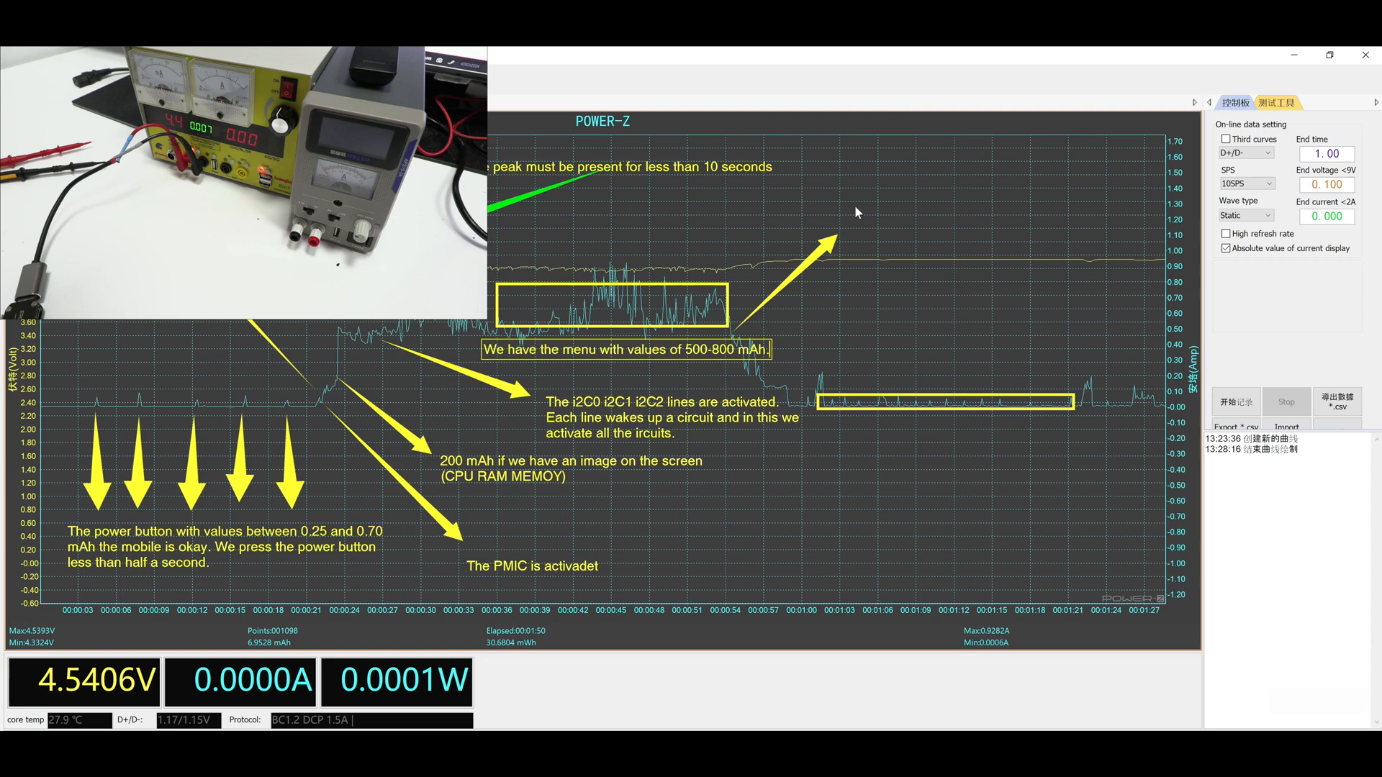
mouse_move(829, 265)
text(The i2)
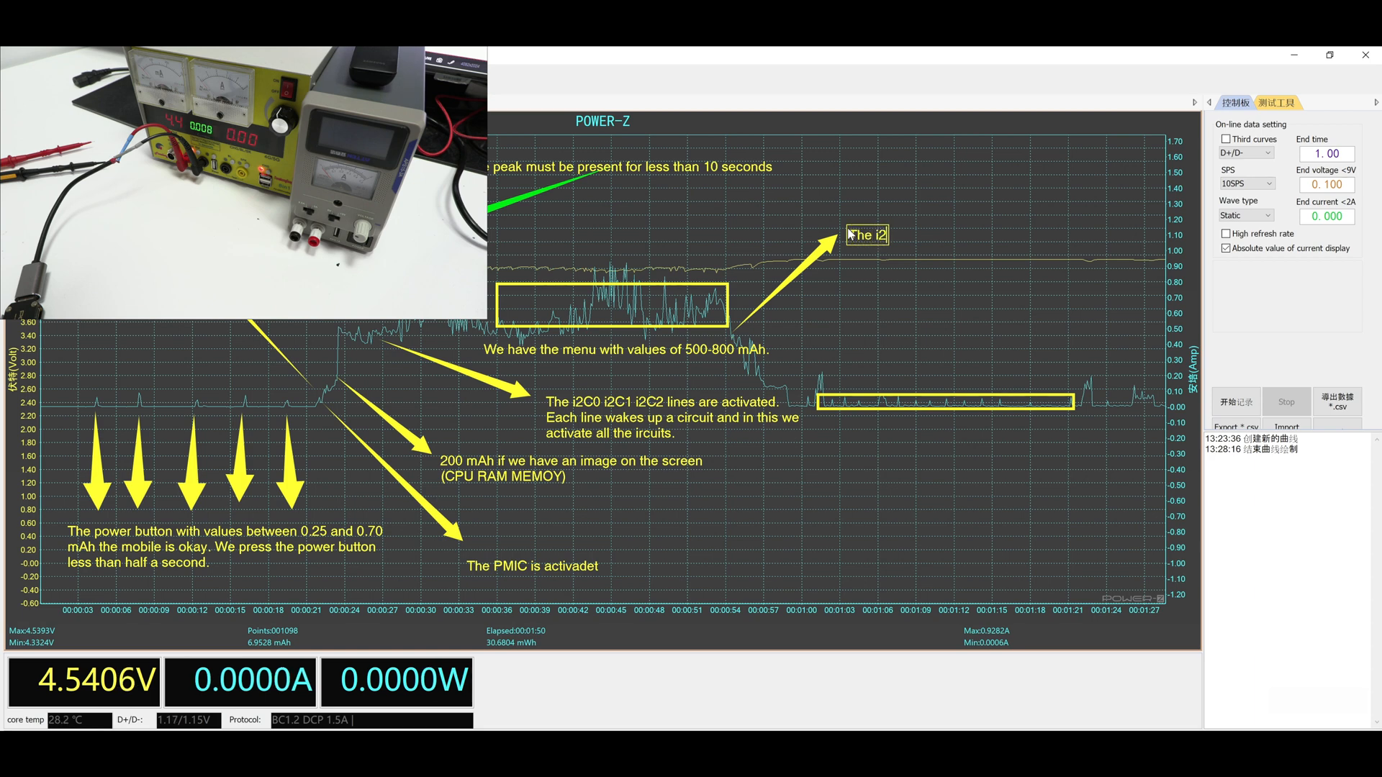
Label the upward right-hand arrow 'The i2C lines are desactivated'.
text(C LINES)
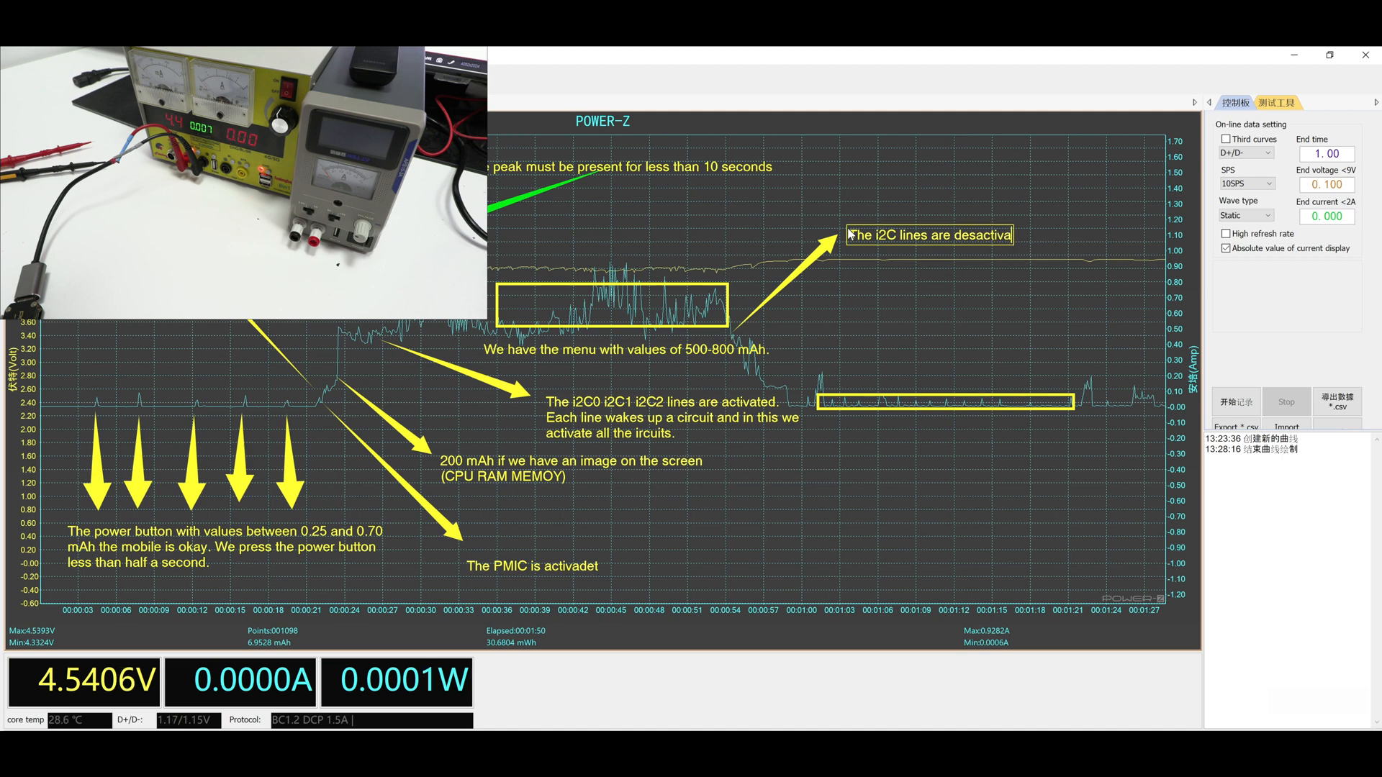
text(ted)
text(Here t)
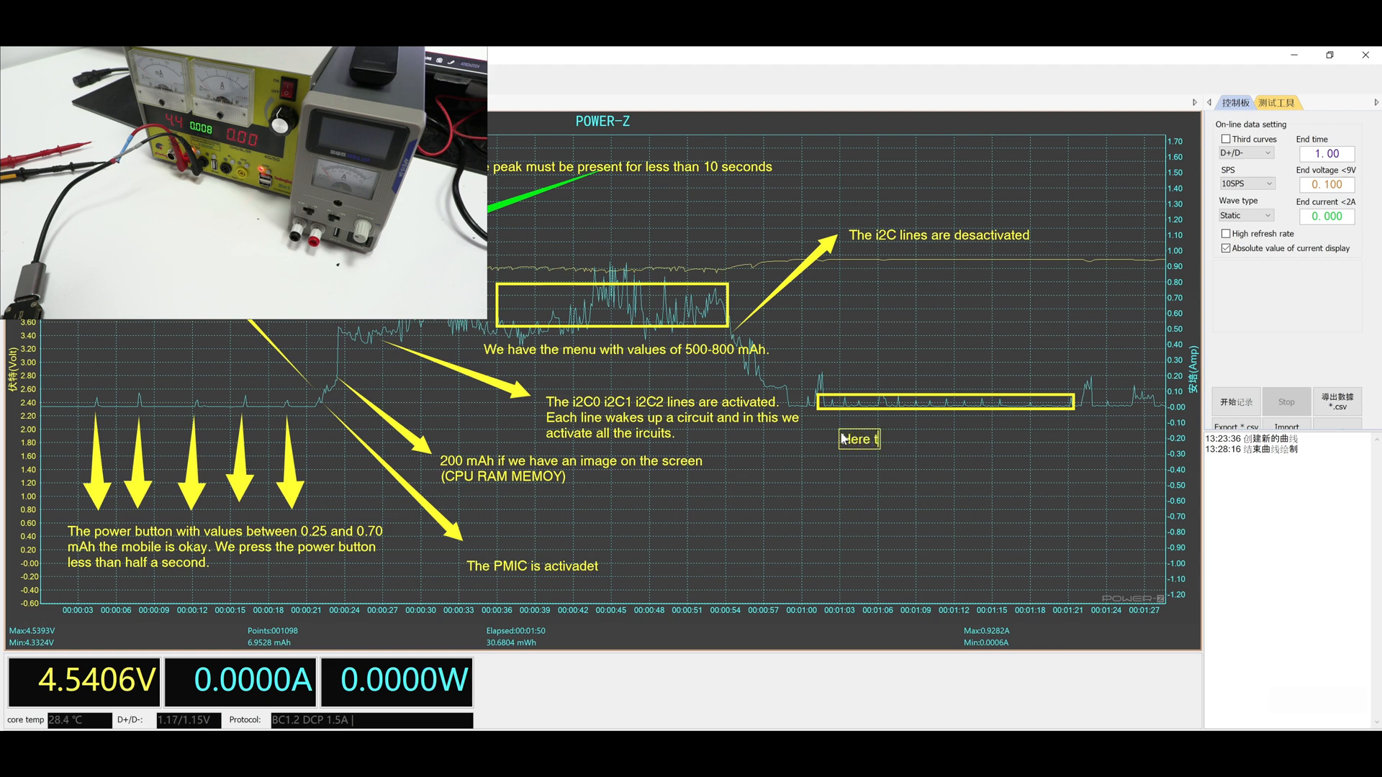
Write 'Here the phone nters into rest' in the note under the right-hand box.
text(he)
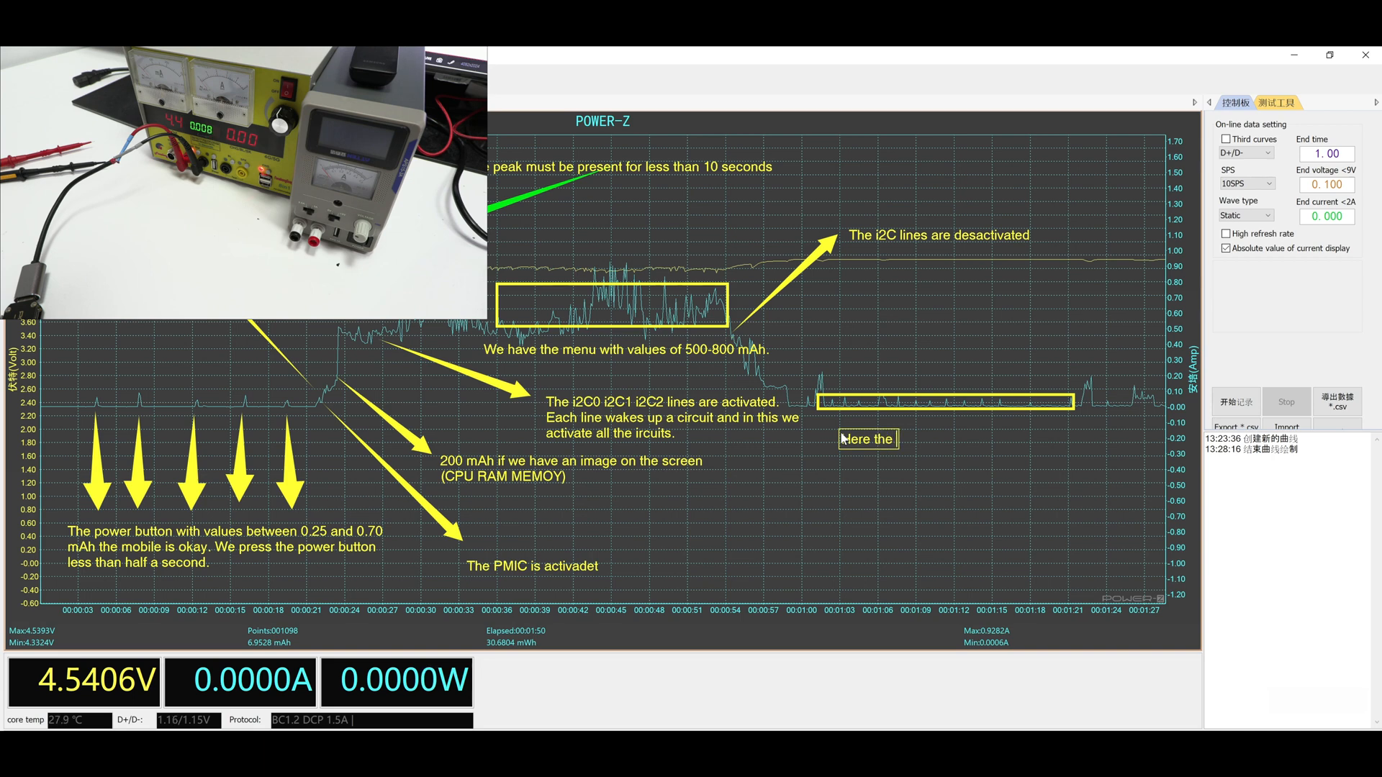
text(p)
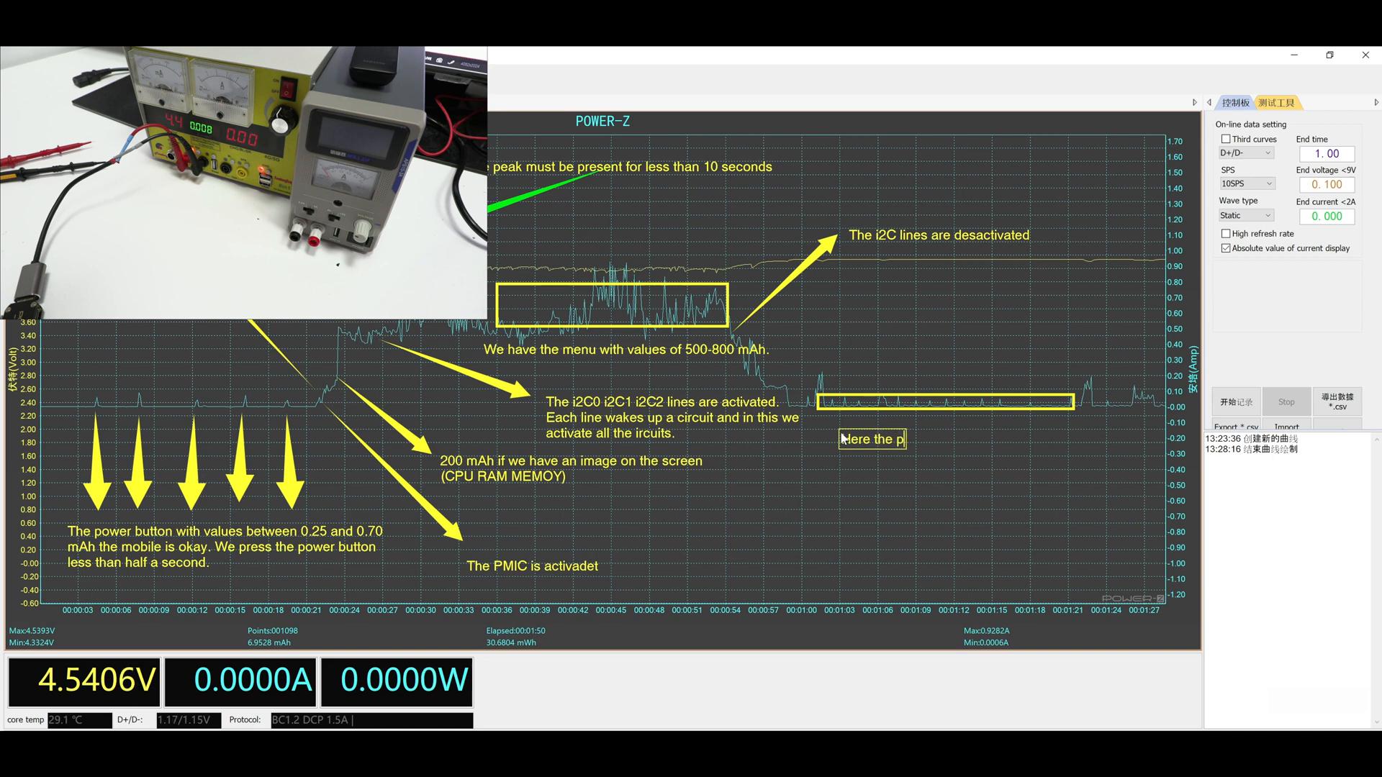
text(hone nters)
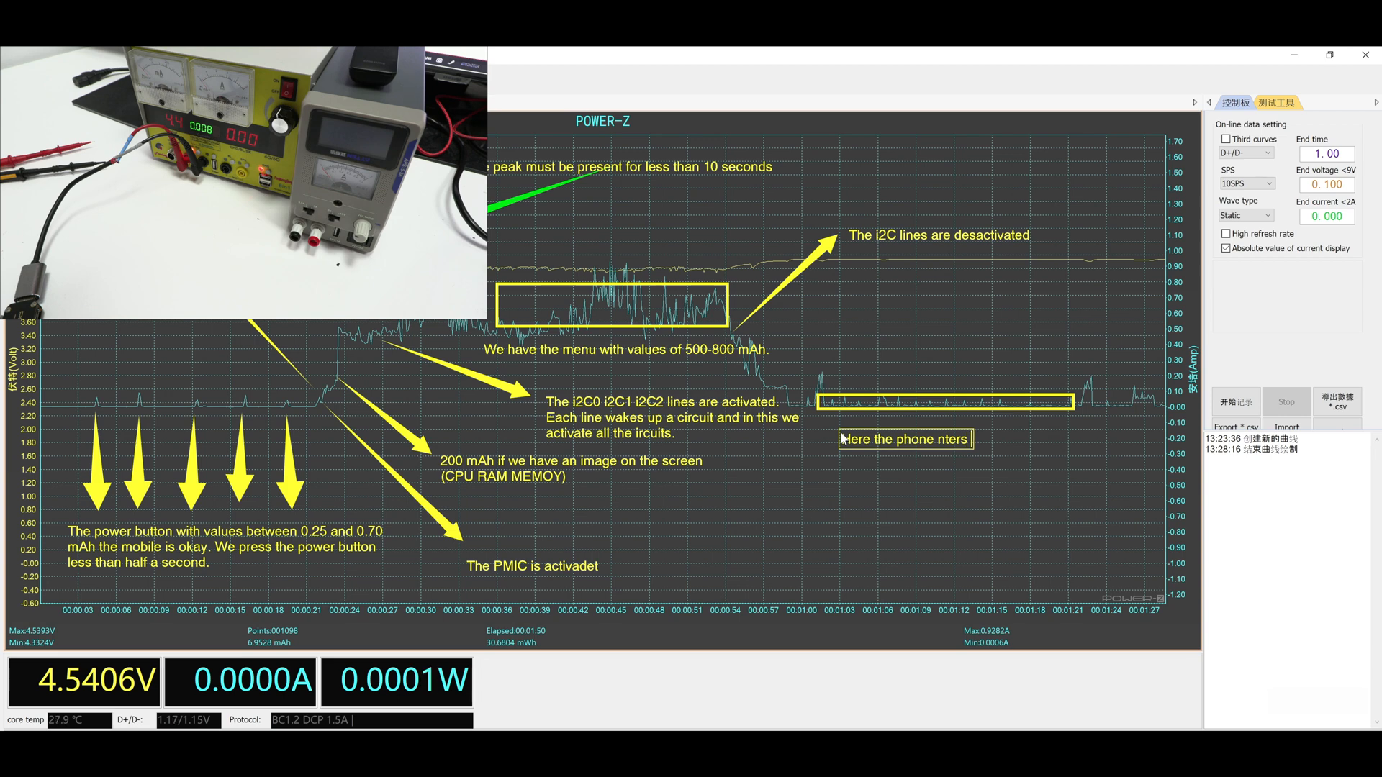
text(into)
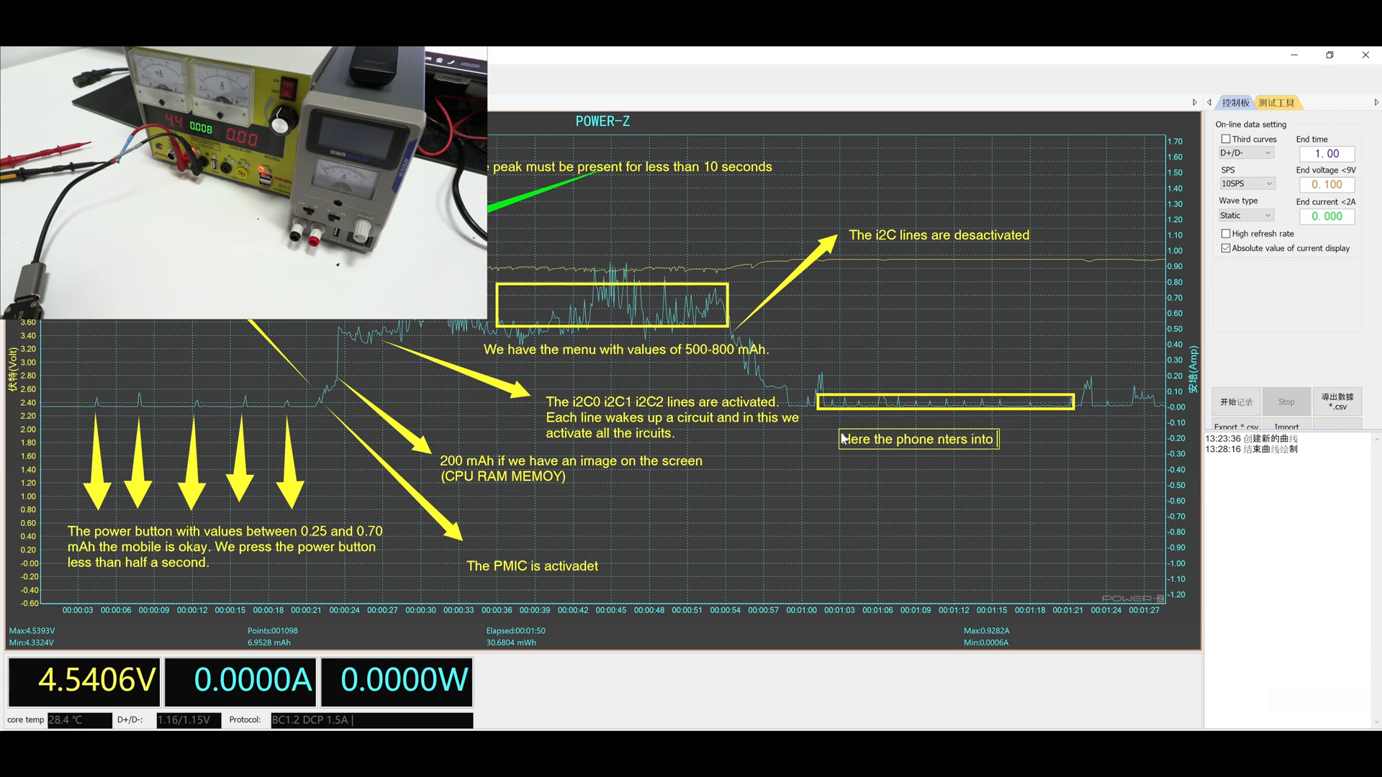
text(rest, each time)
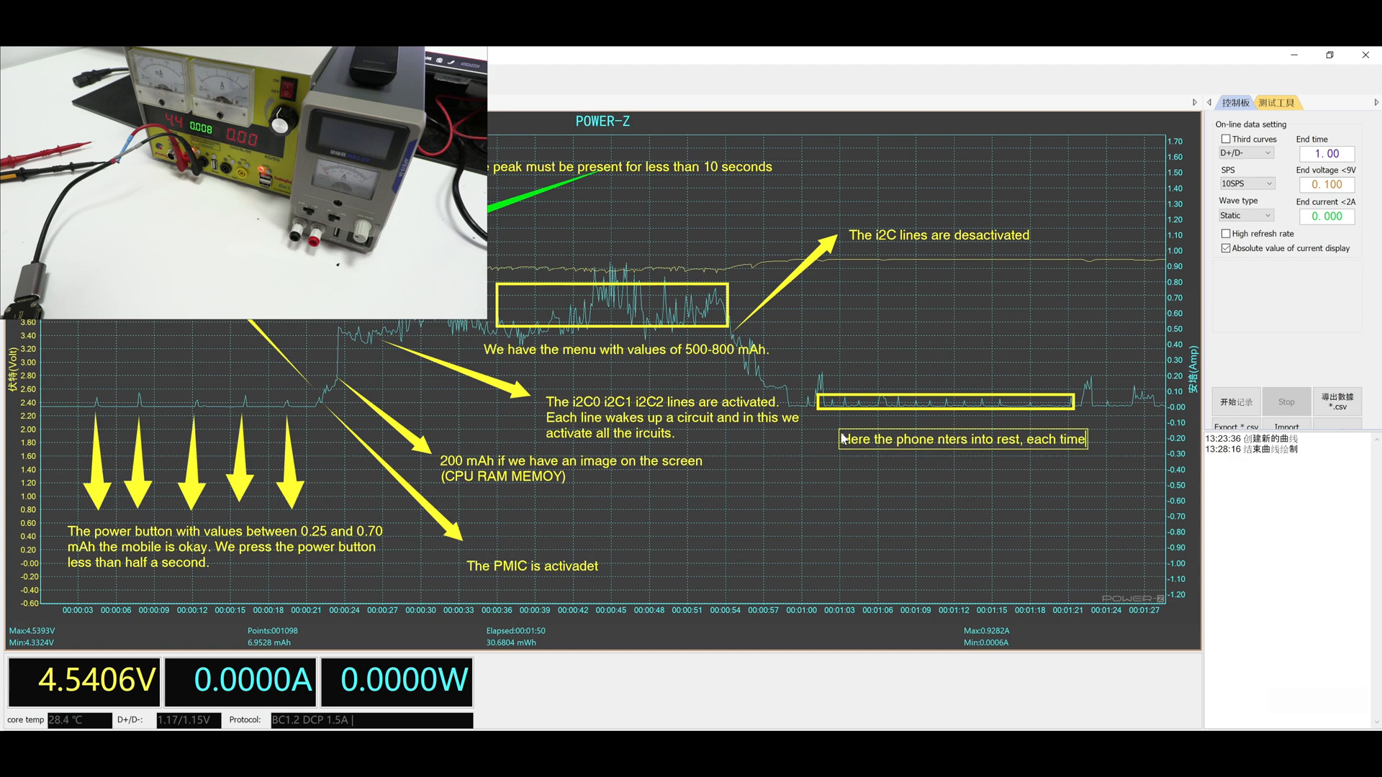
Finish the note with 'each time the current is lower'.
text(the)
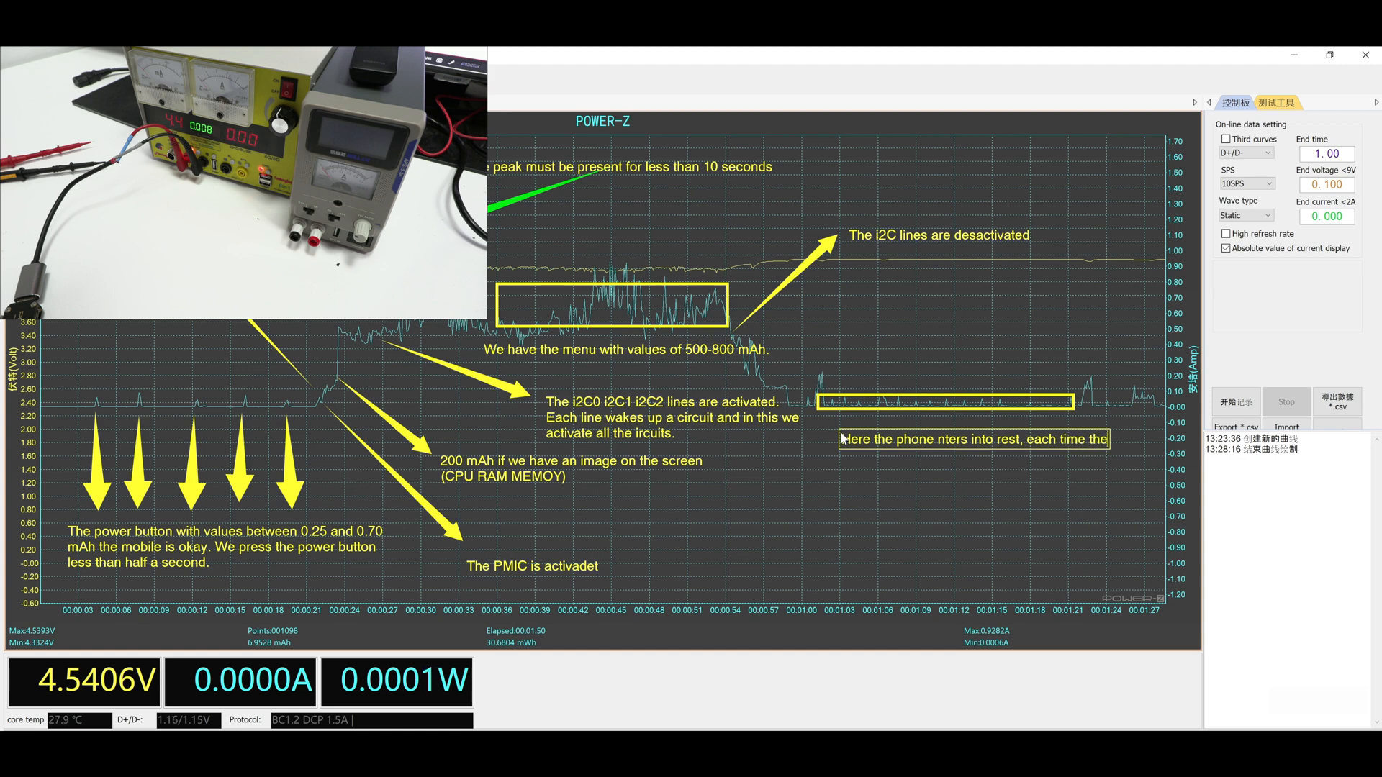
text(current i)
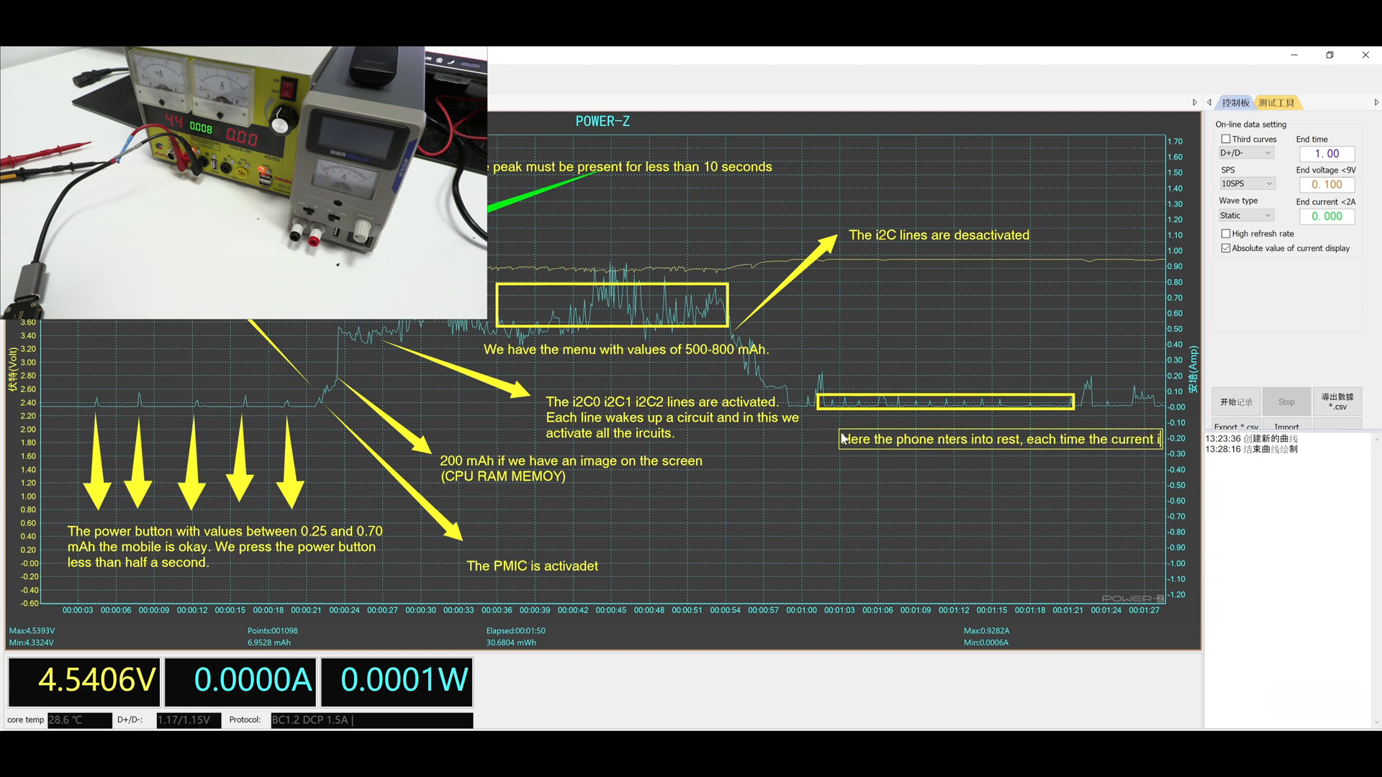
text(s)
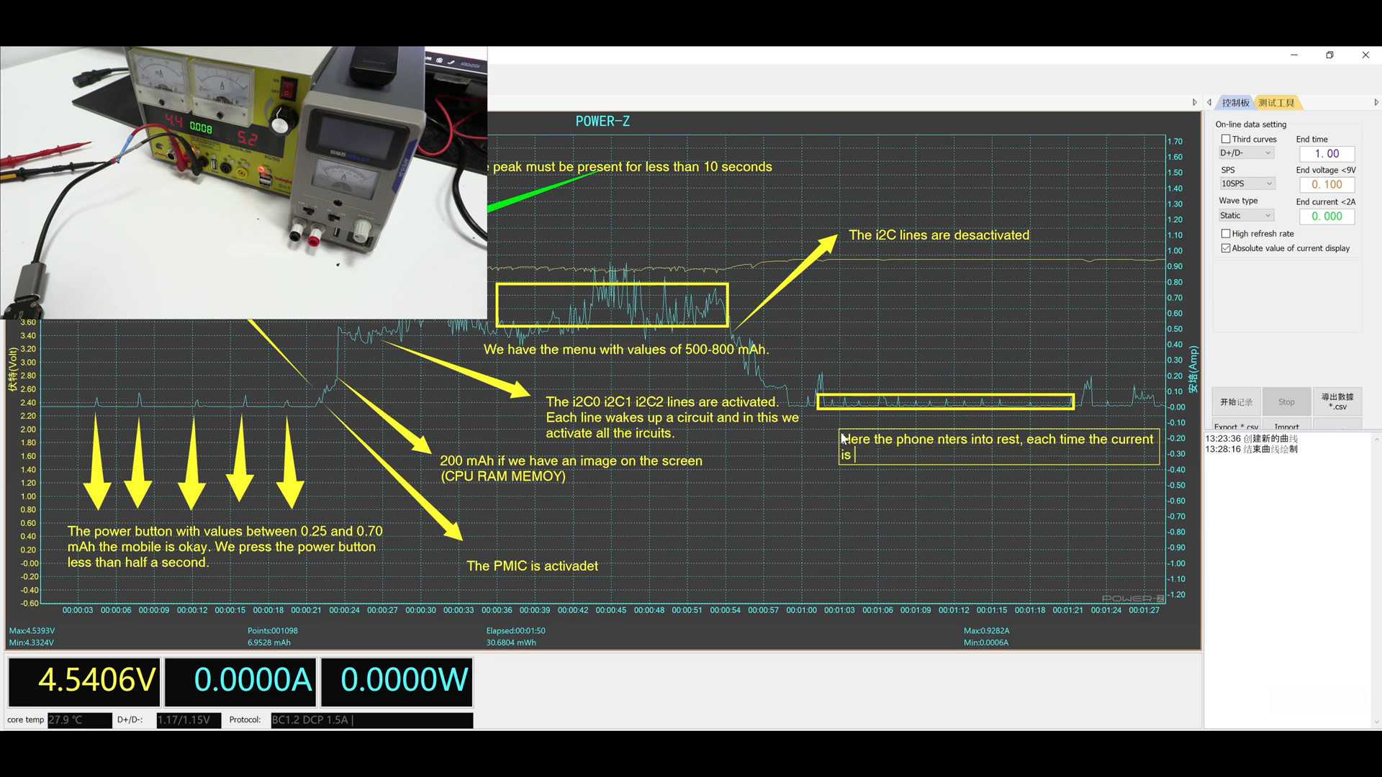
text(lower)
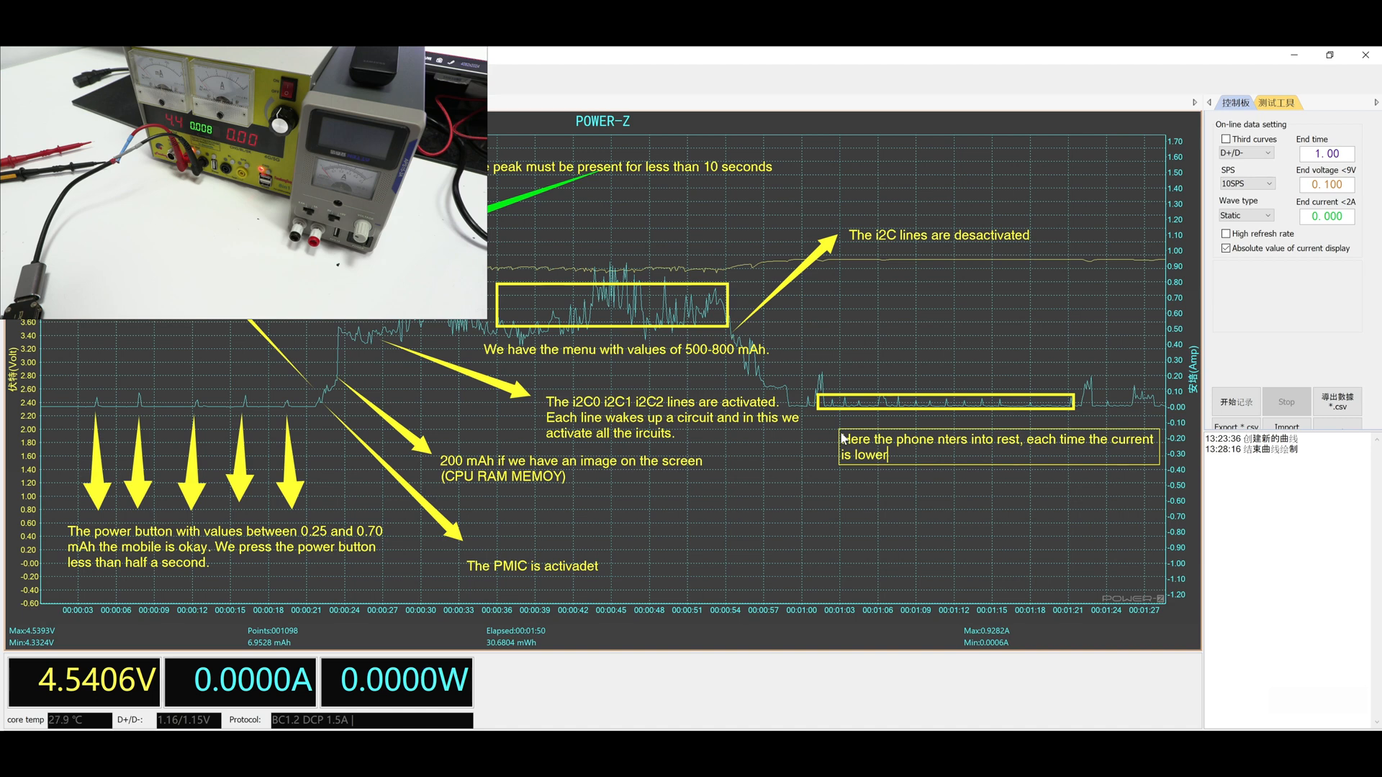